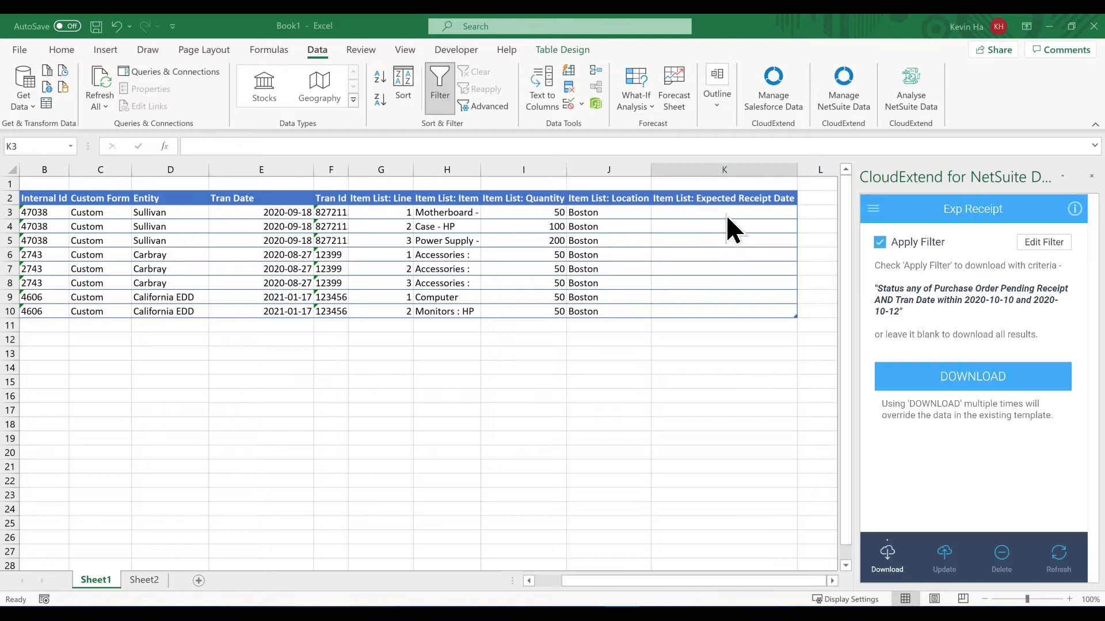
# Mark the lines of purchase orders 47038, 2743 and 4606 in the table.
pyautogui.click(723, 212)
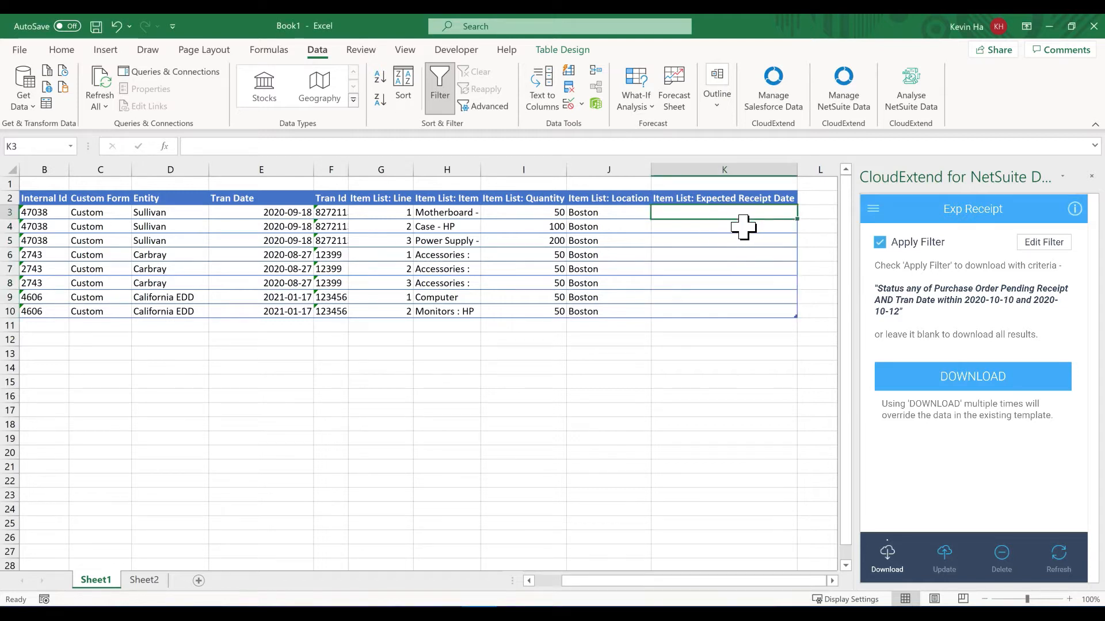
pyautogui.moveTo(774, 210)
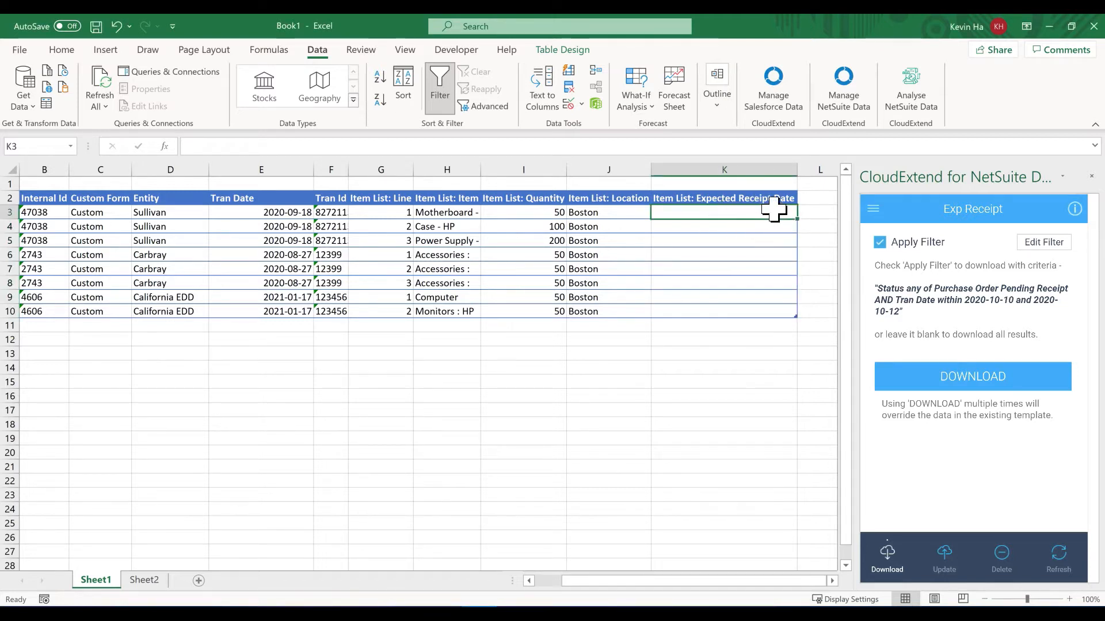
pyautogui.moveTo(740, 225)
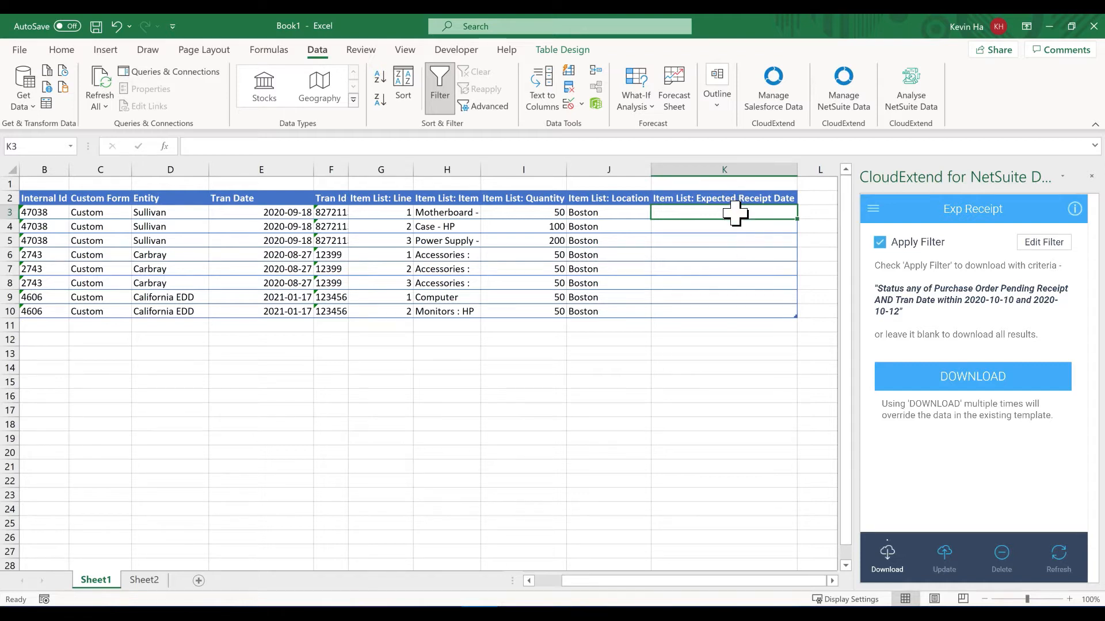
pyautogui.moveTo(732, 298)
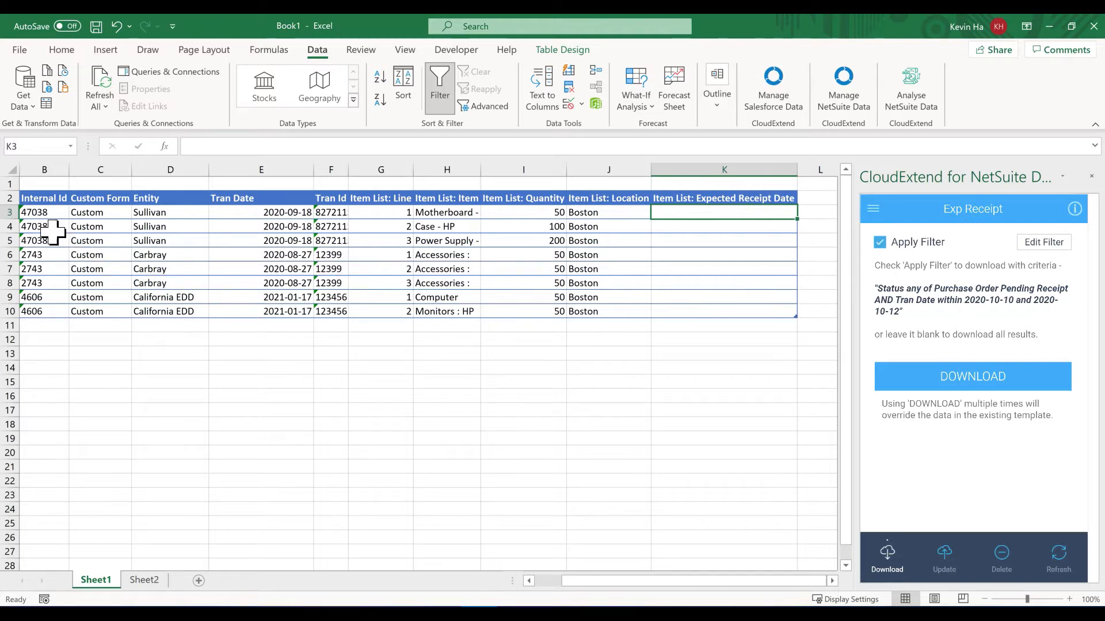
pyautogui.click(44, 212)
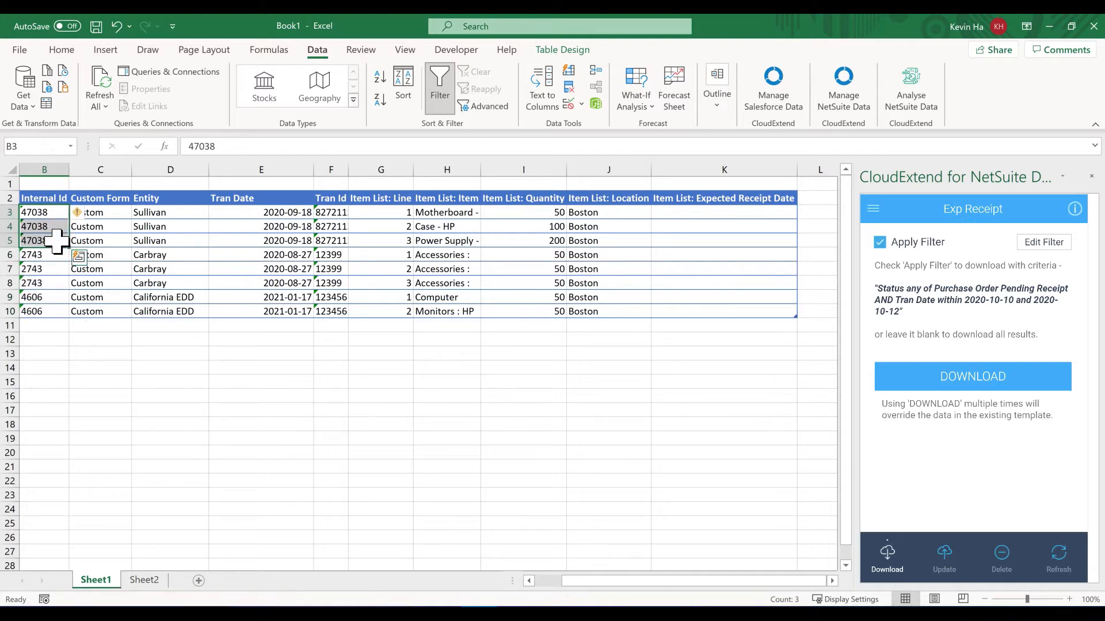
pyautogui.click(43, 254)
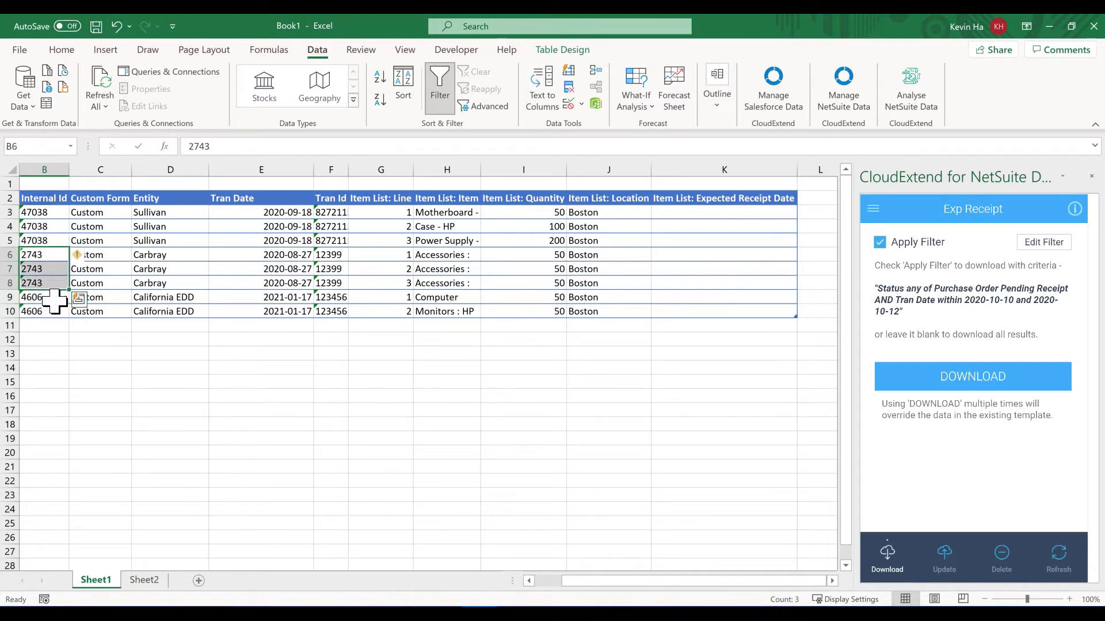
pyautogui.click(44, 297)
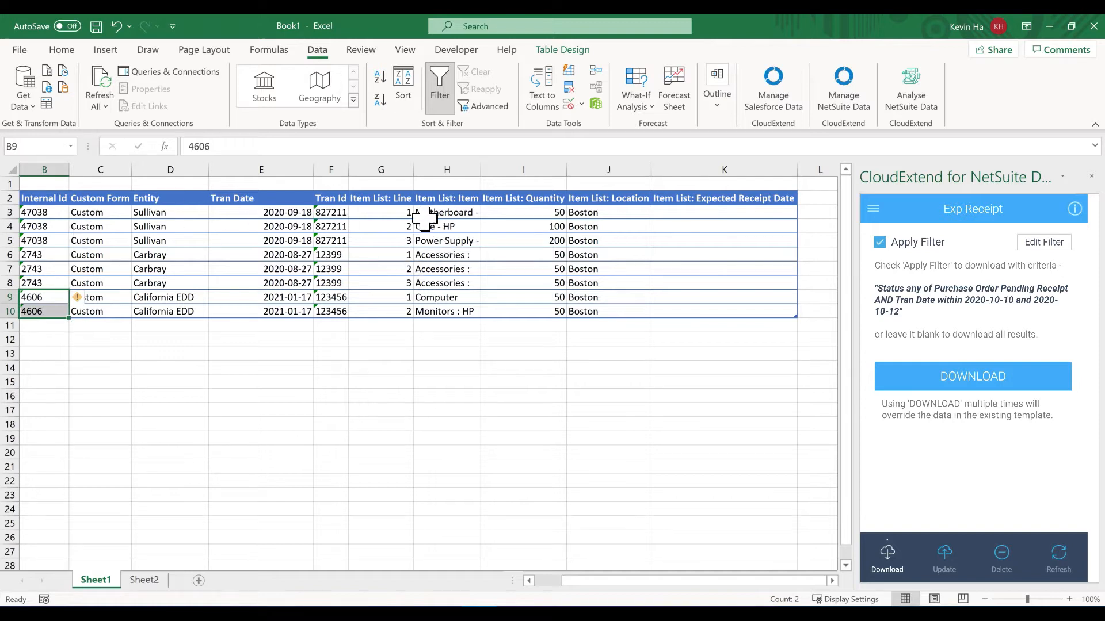
pyautogui.moveTo(427, 269)
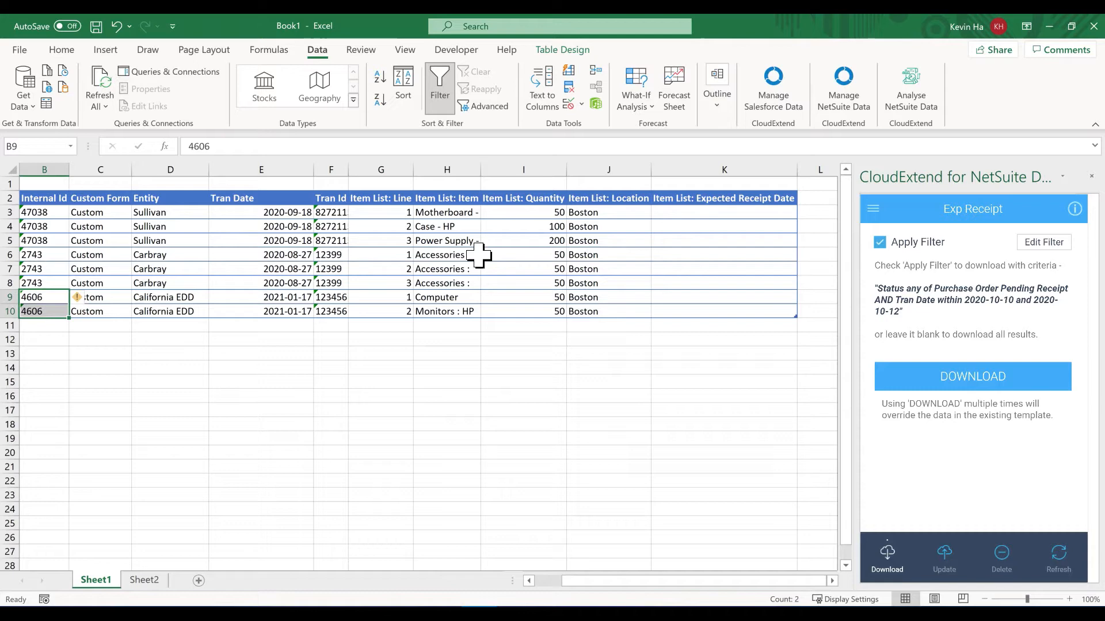
# Enter a formula in the first Expected Receipt Date cell referencing Sheet2's matching date.
pyautogui.click(724, 213)
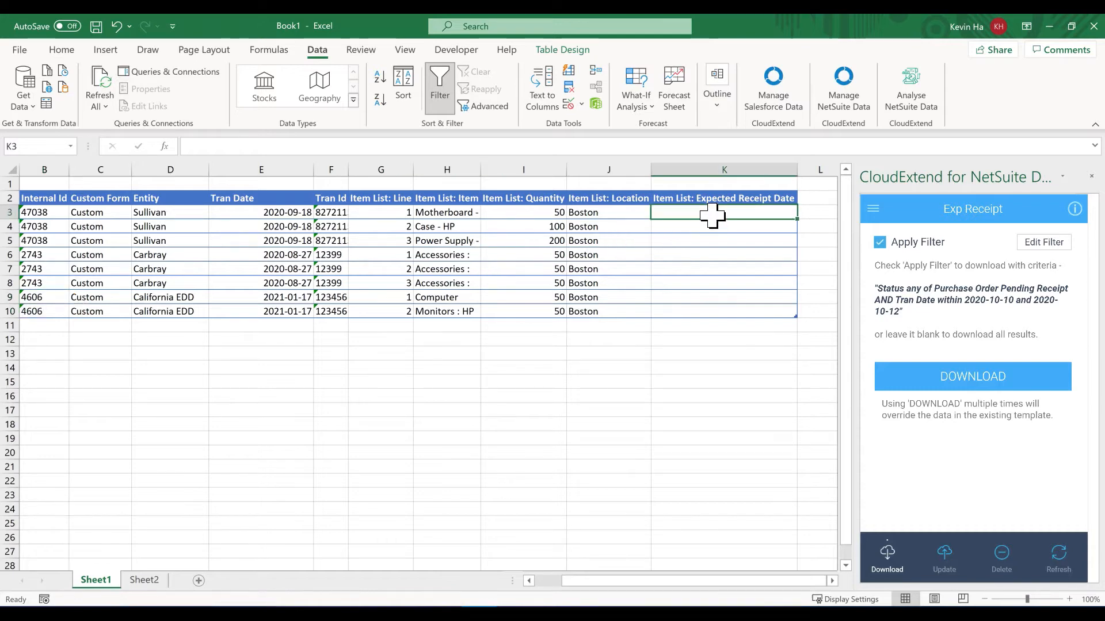
pyautogui.write('=')
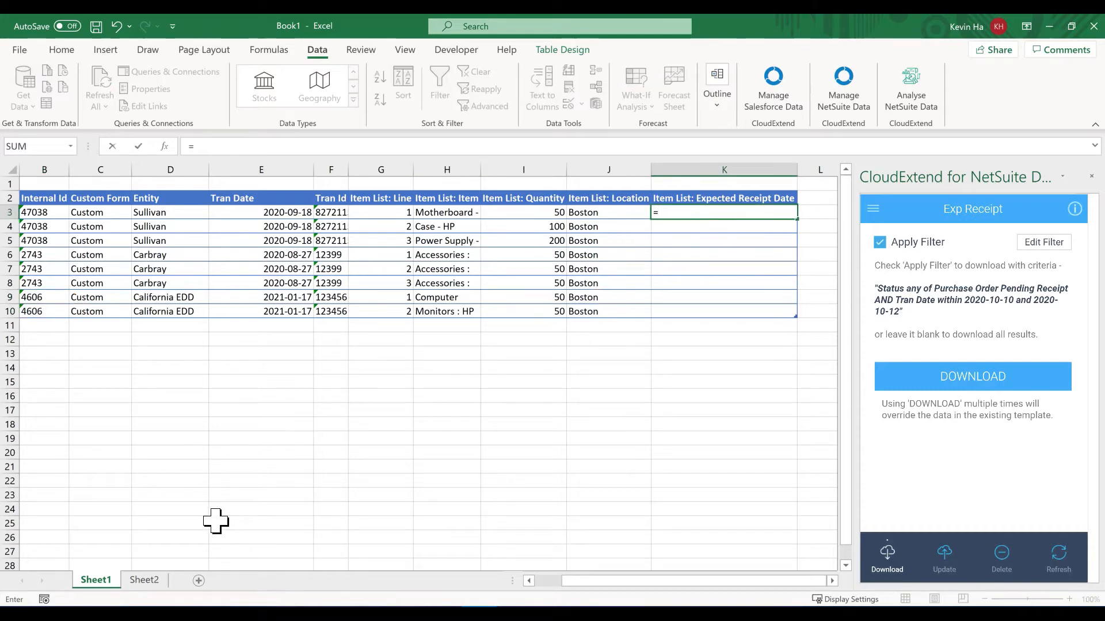
pyautogui.click(143, 580)
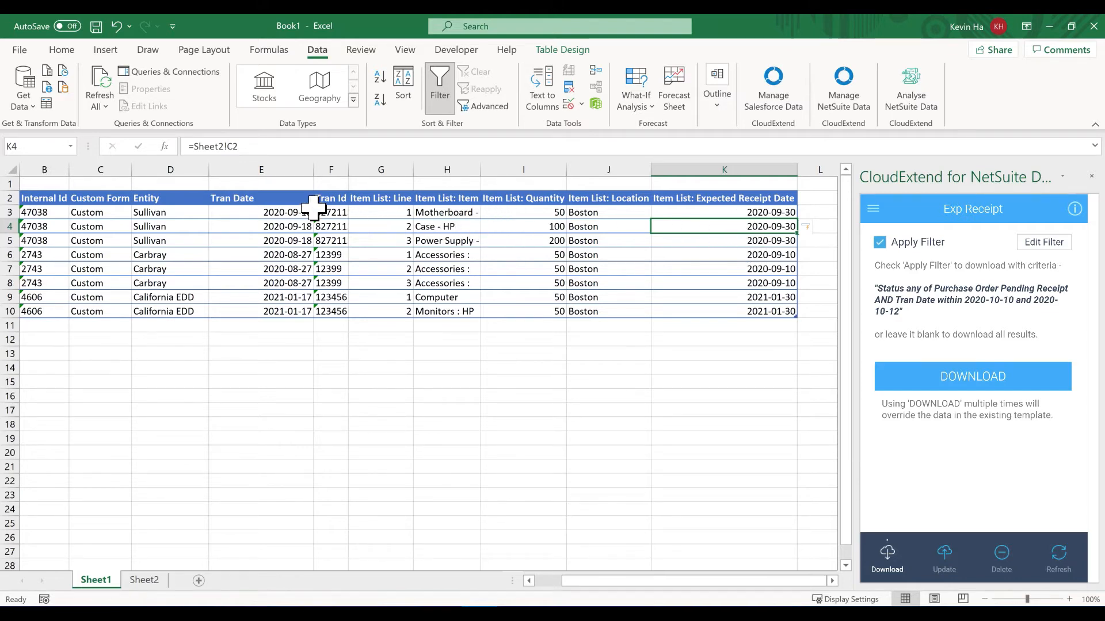
pyautogui.moveTo(764, 206)
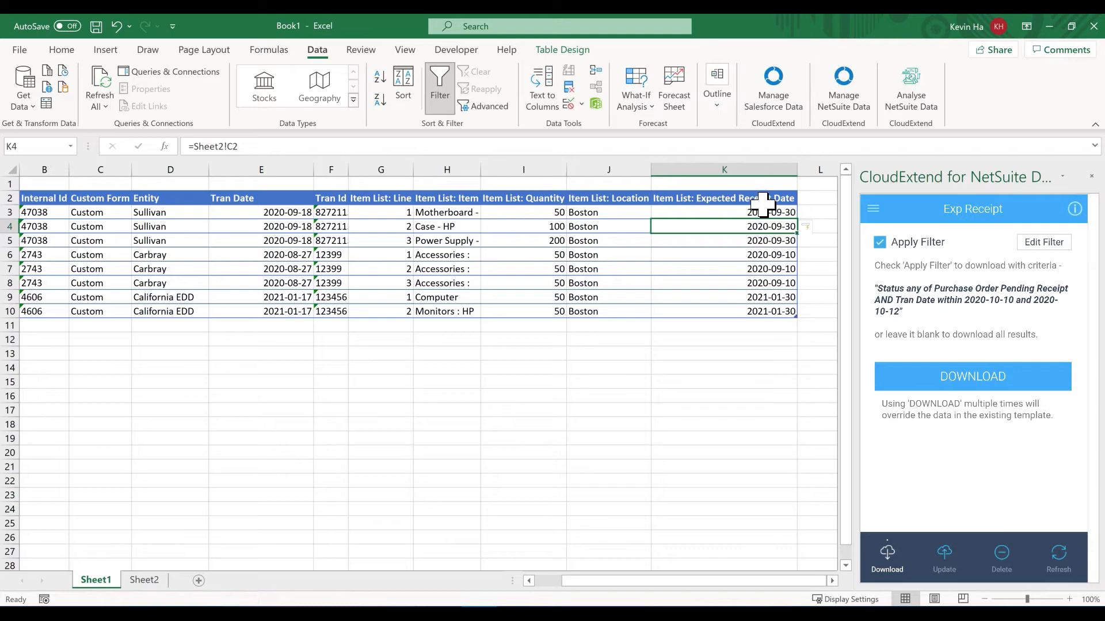
pyautogui.moveTo(944, 557)
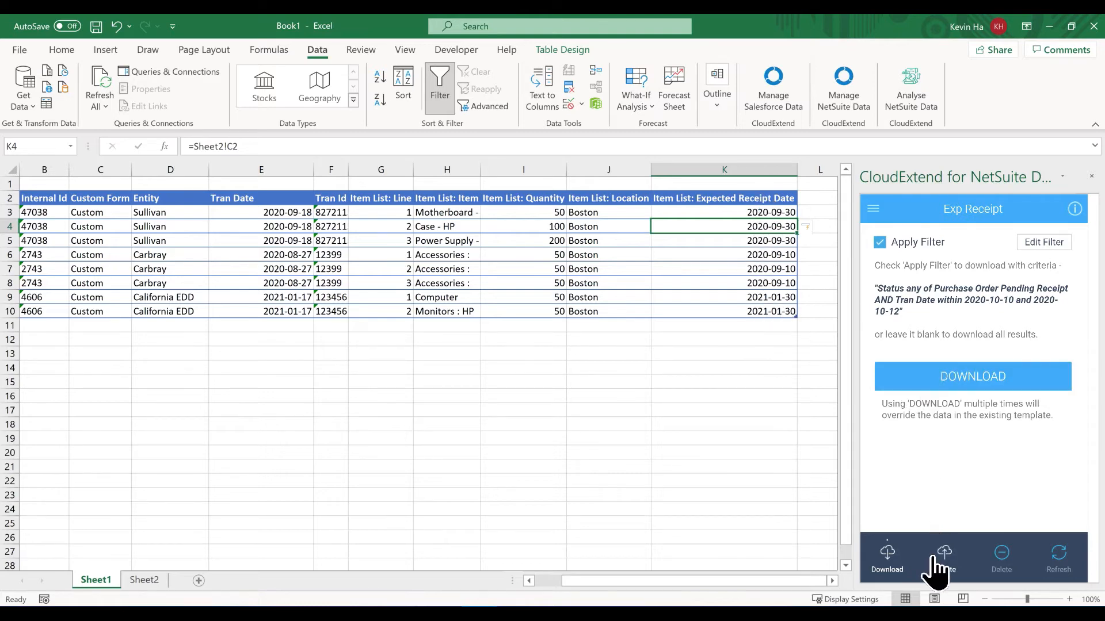
# Upsert all three purchase order records to NetSuite through CloudExtend's Update options.
pyautogui.click(943, 557)
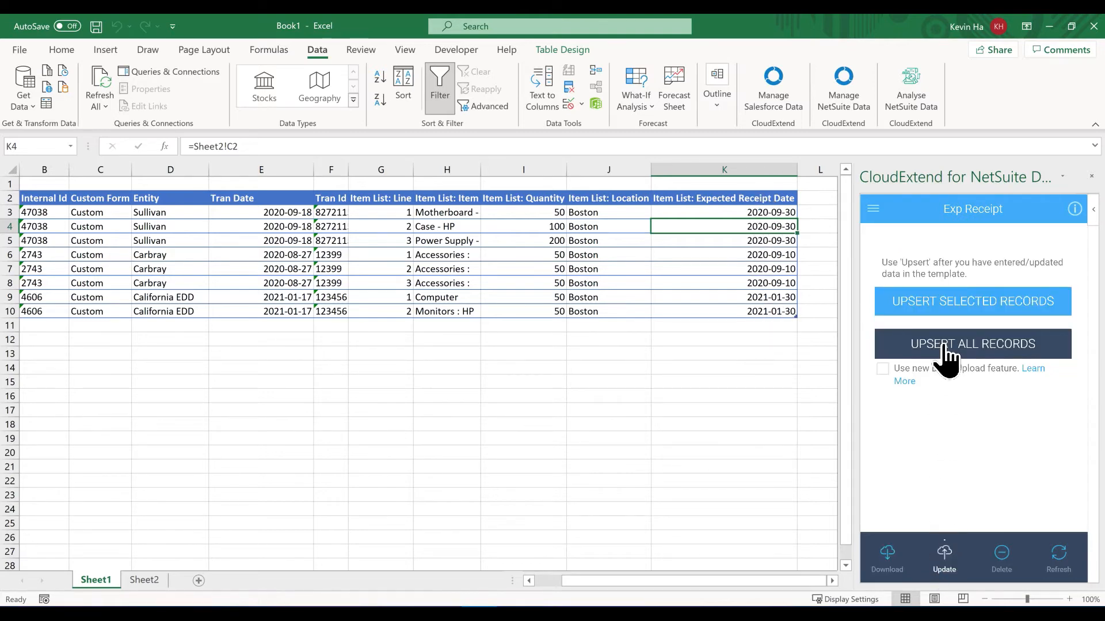
pyautogui.click(971, 344)
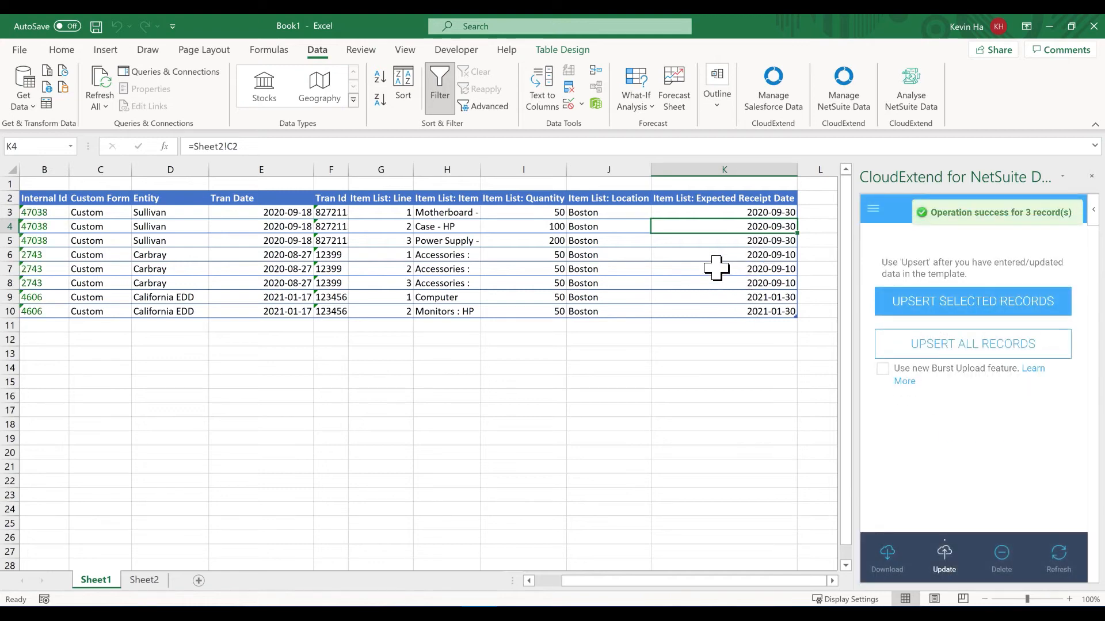
pyautogui.moveTo(750, 297)
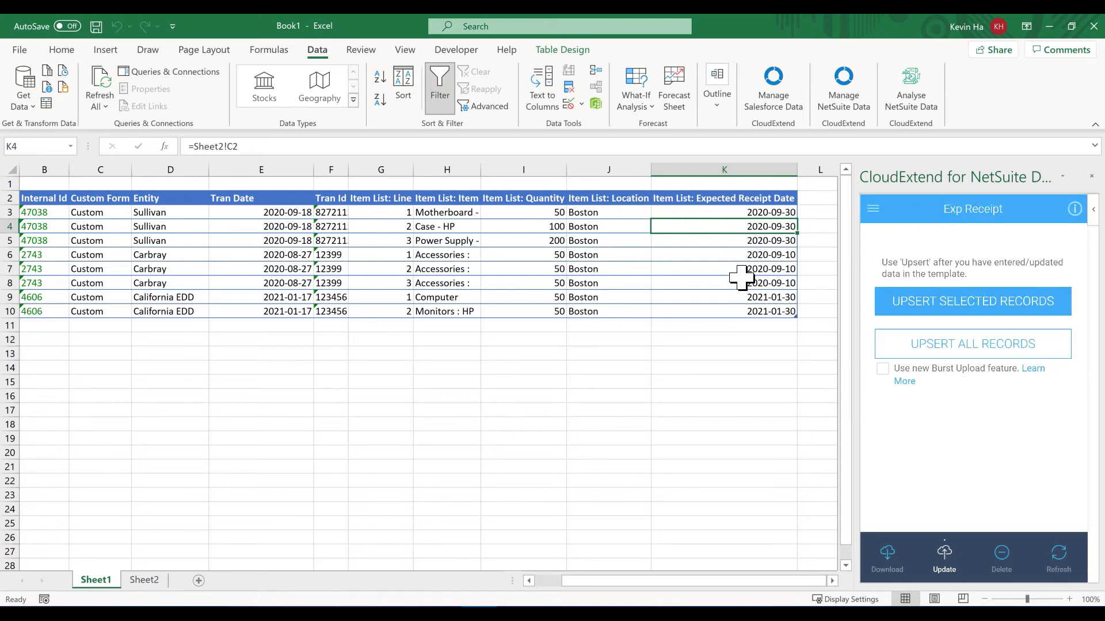
# Reload the table records from NetSuite via CloudExtend's Refresh options.
pyautogui.click(1058, 557)
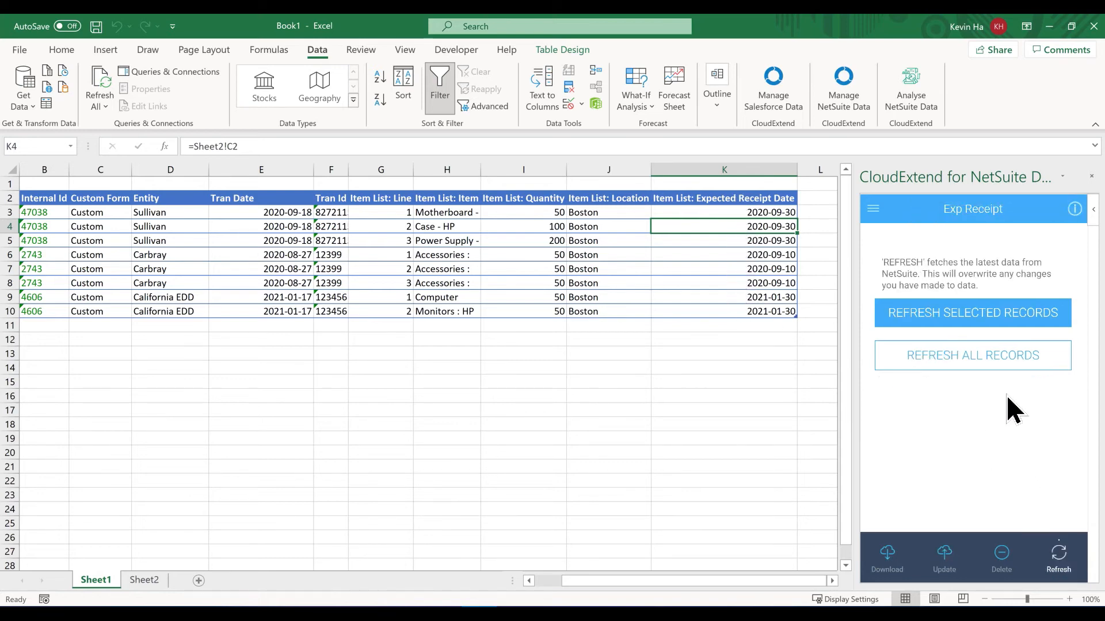
pyautogui.moveTo(972, 355)
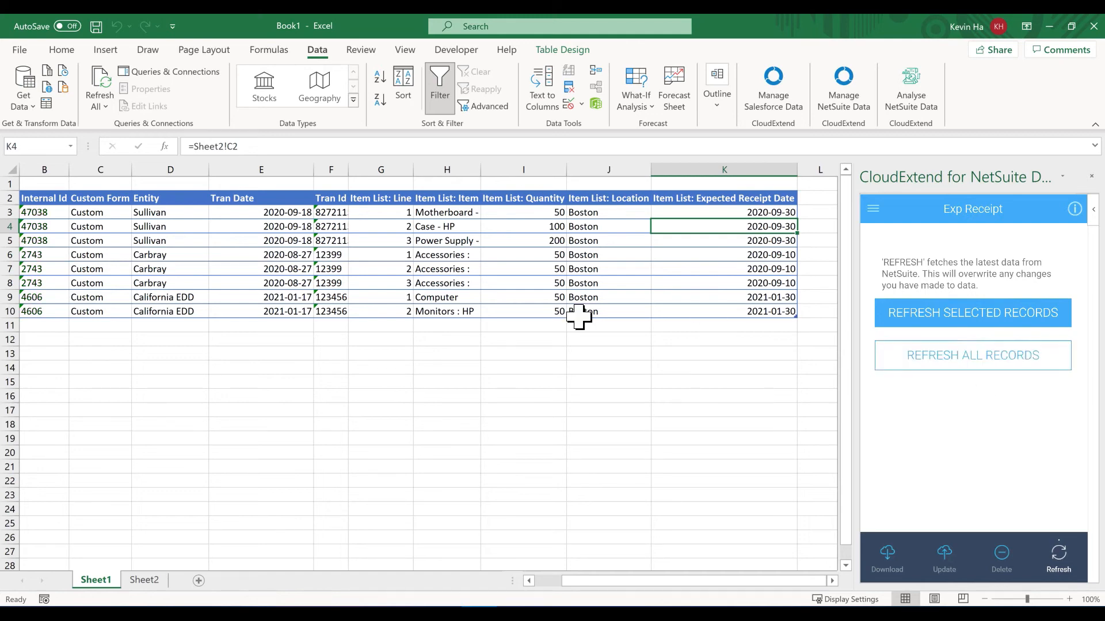
pyautogui.click(971, 313)
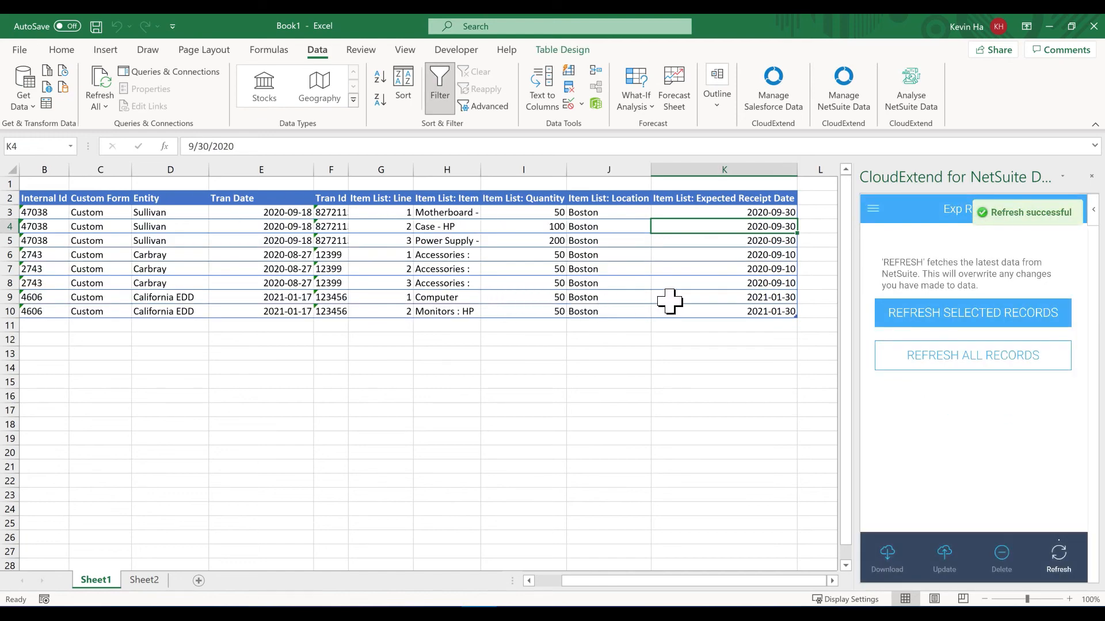
pyautogui.moveTo(734, 289)
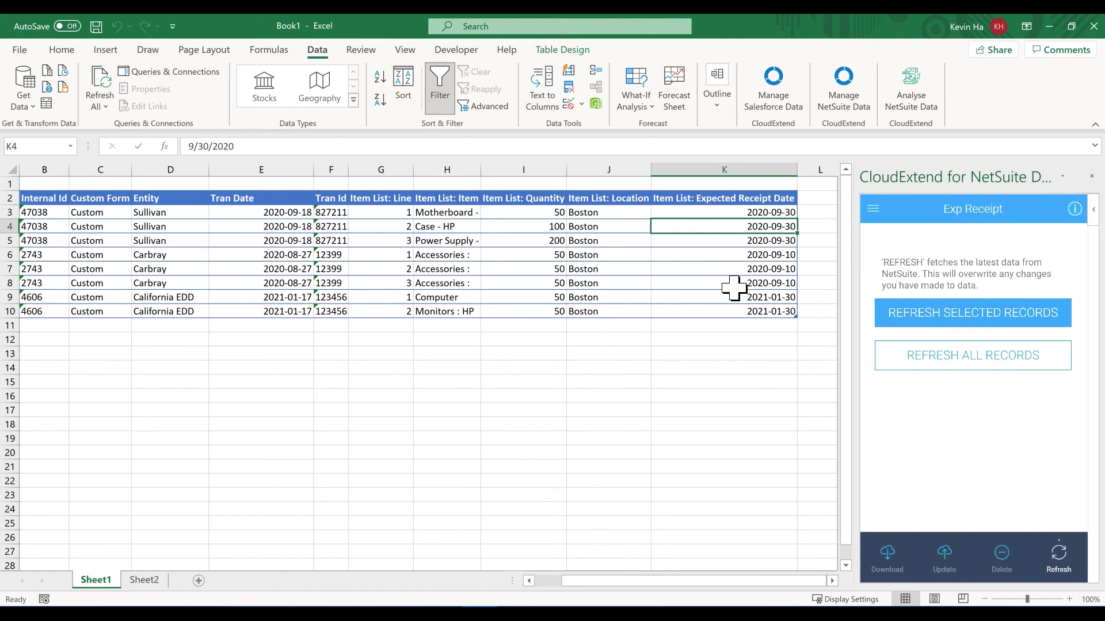
pyautogui.moveTo(738, 212)
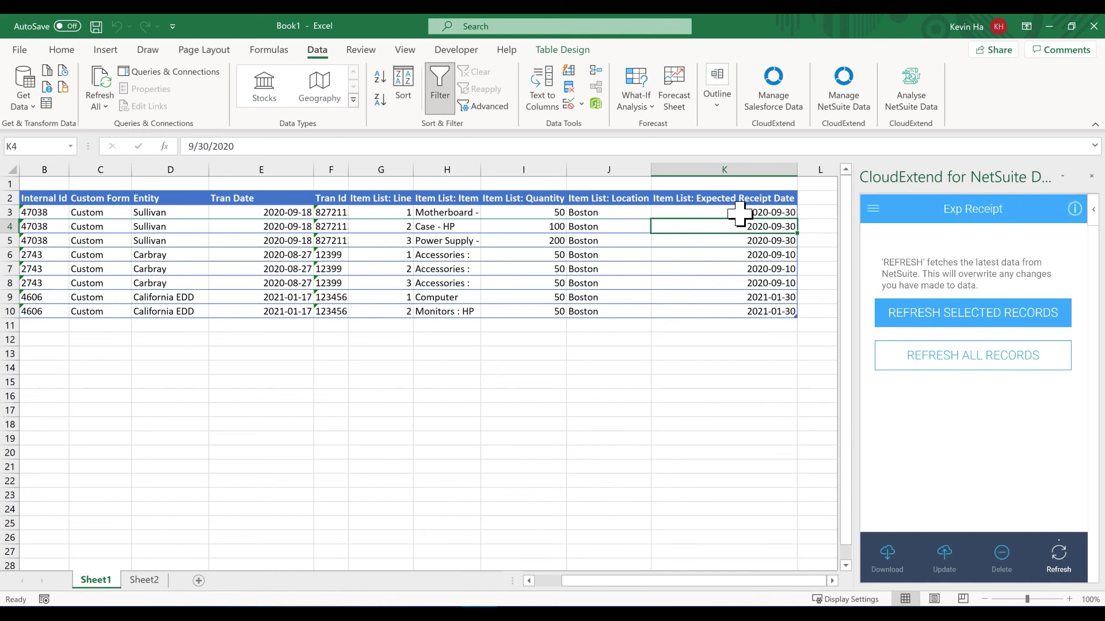
pyautogui.moveTo(741, 306)
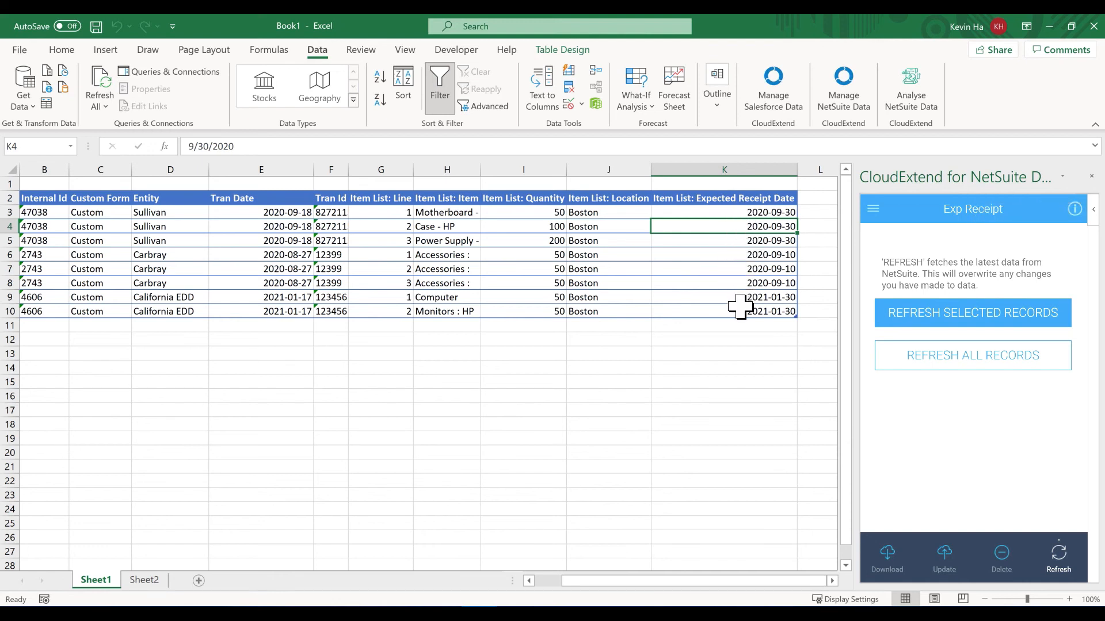